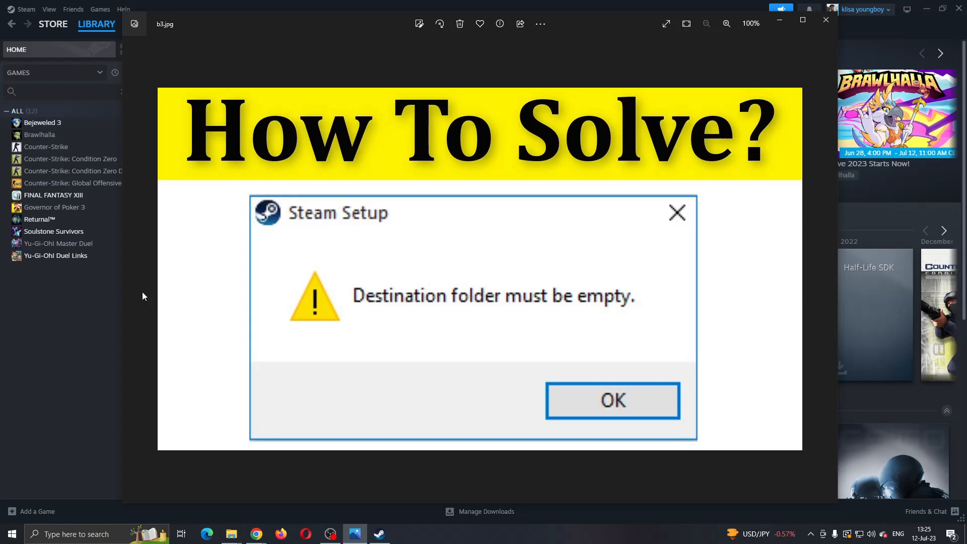
mouse_move(338, 283)
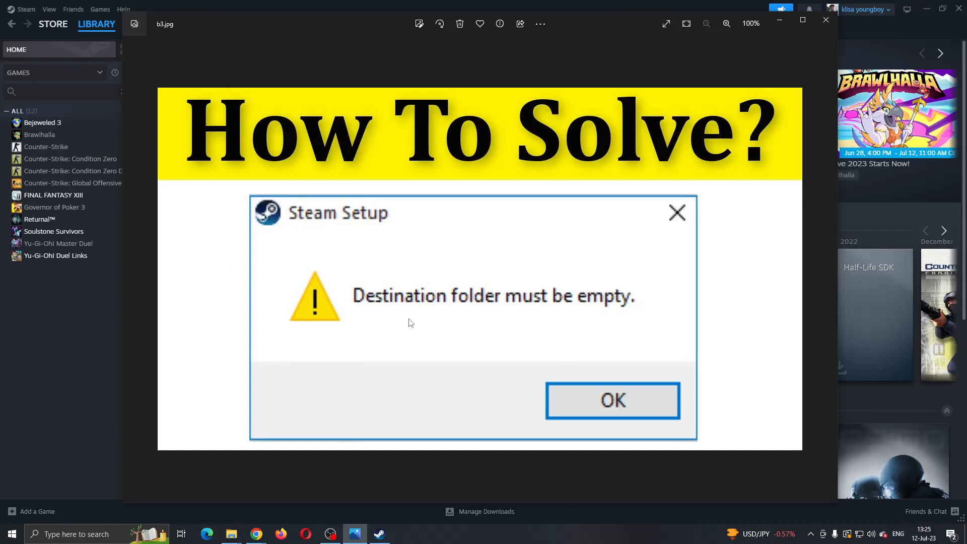
mouse_move(516, 314)
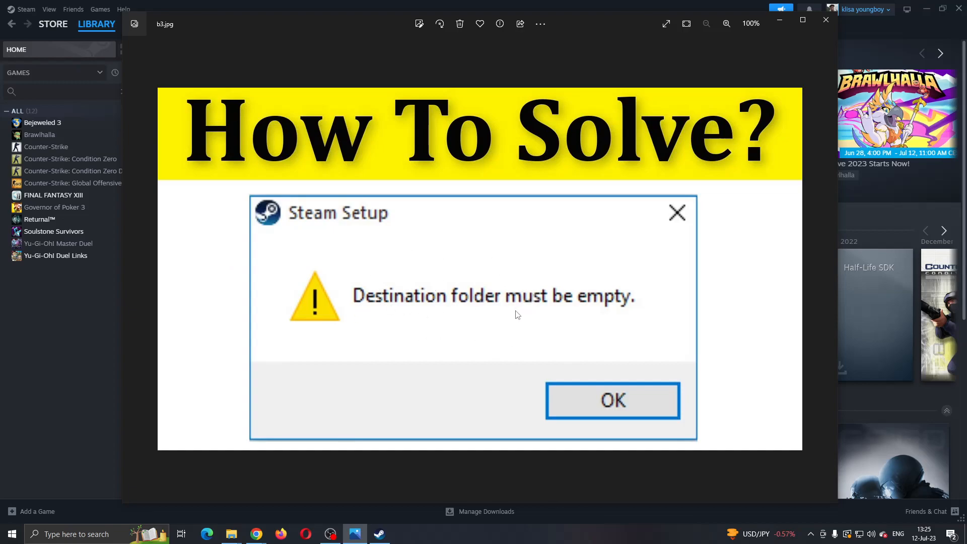
mouse_move(512, 301)
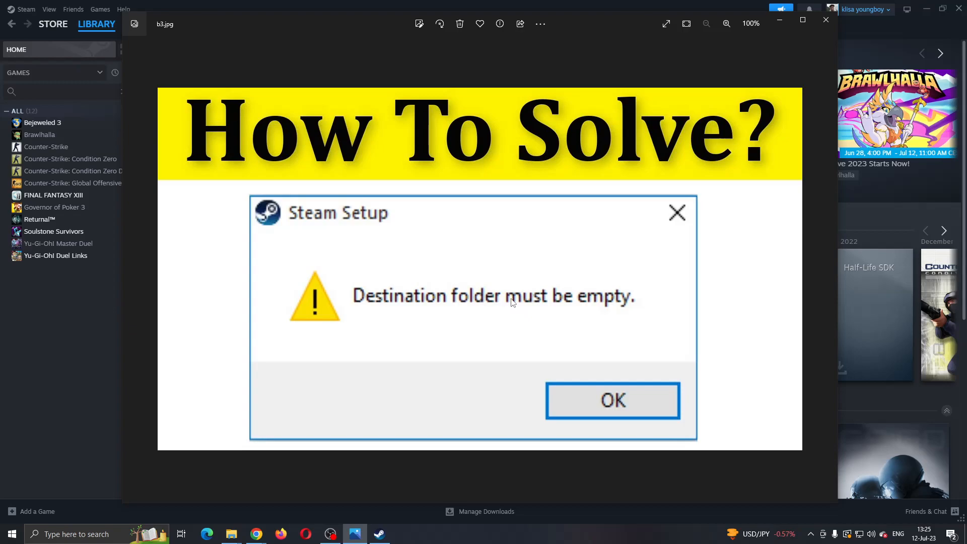
mouse_move(507, 306)
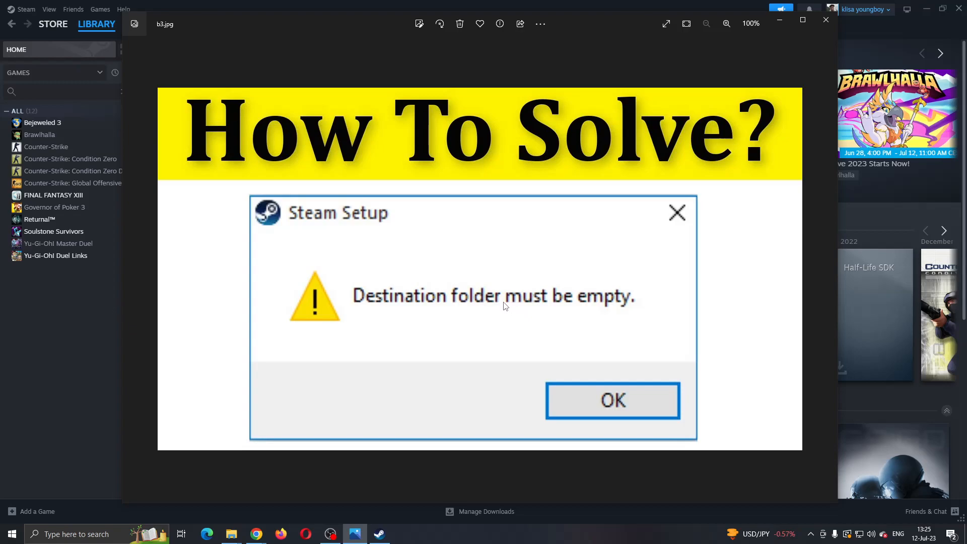
mouse_move(342, 172)
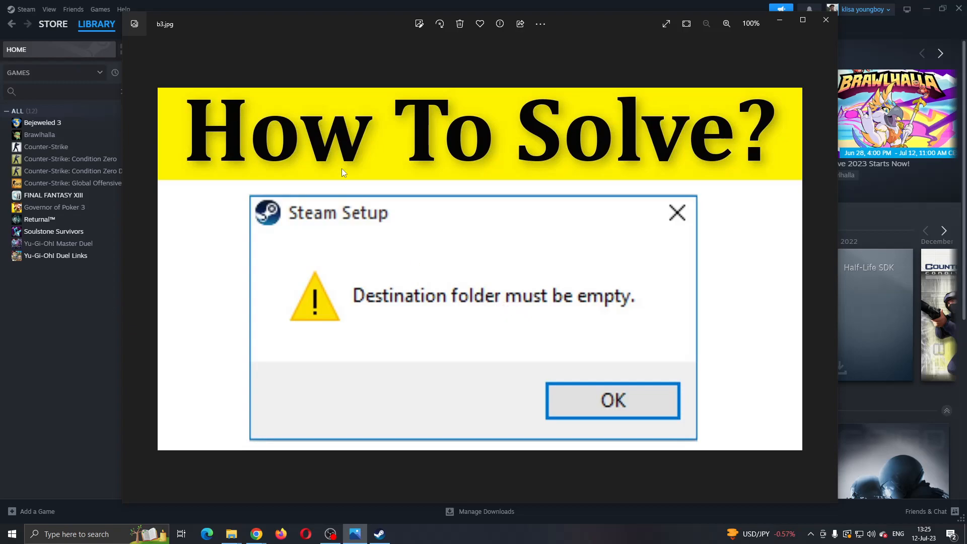
mouse_move(153, 296)
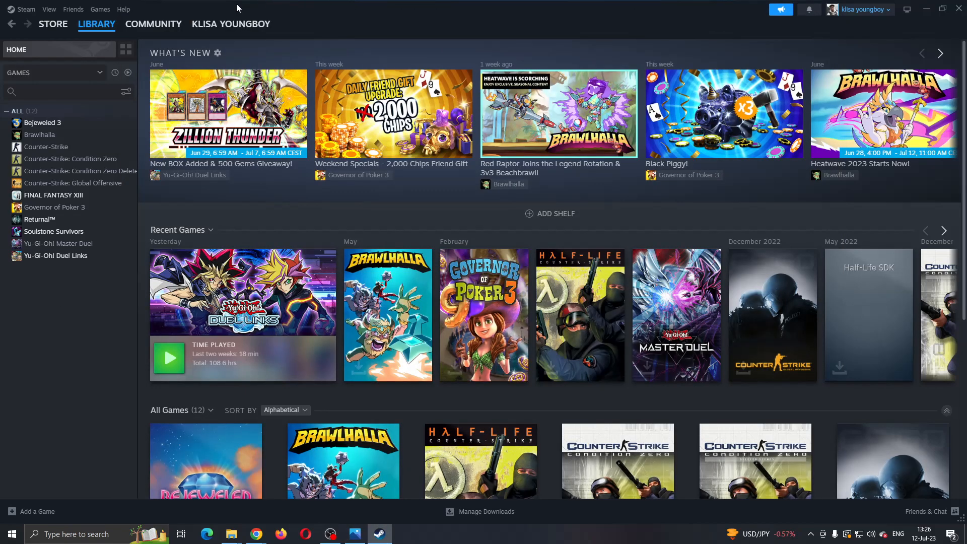
Navigate to C:\Program Files (x86) and open the Steam folder's Properties.
click(52, 23)
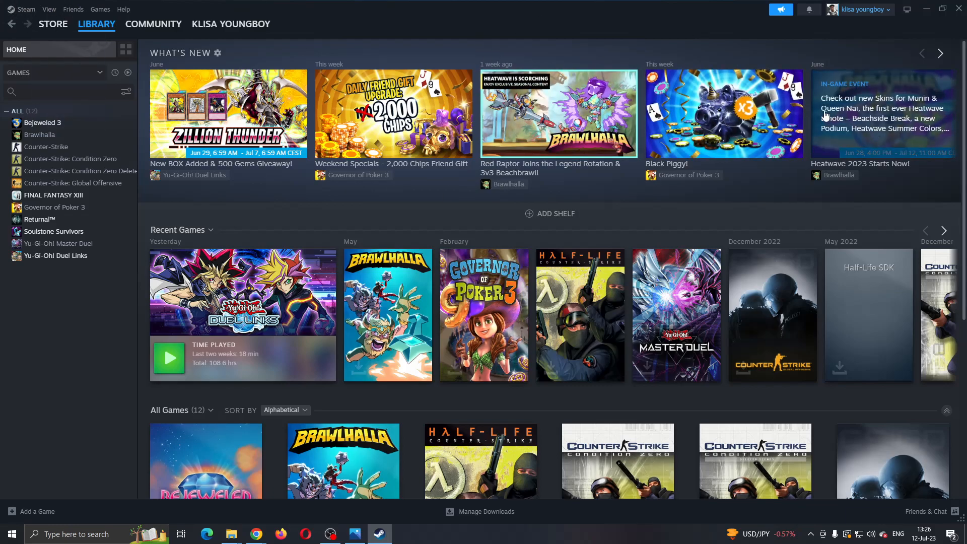
click(938, 54)
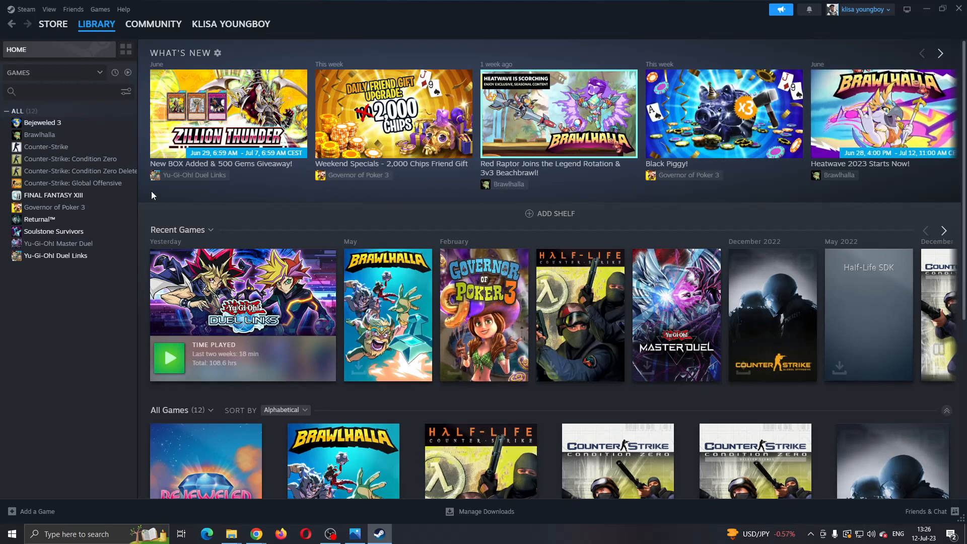
click(52, 23)
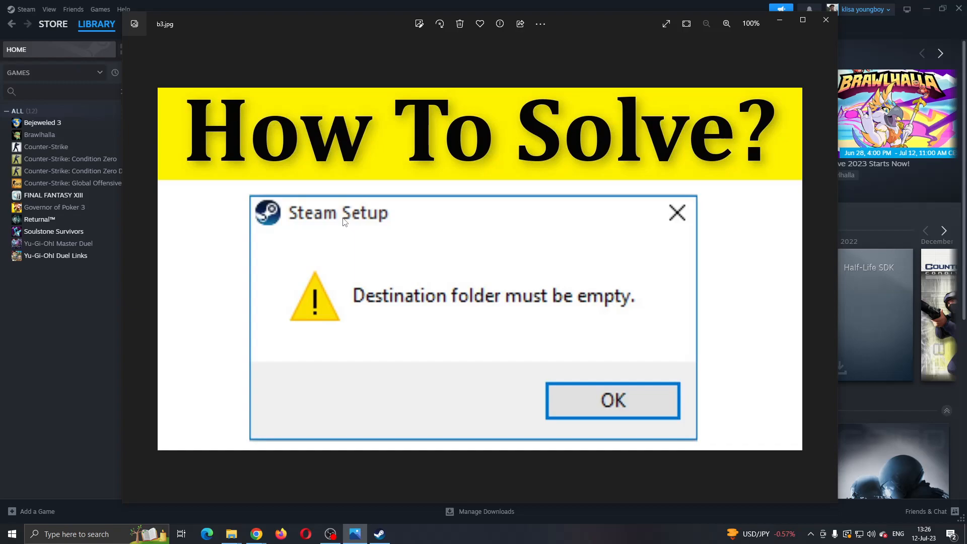
mouse_move(462, 246)
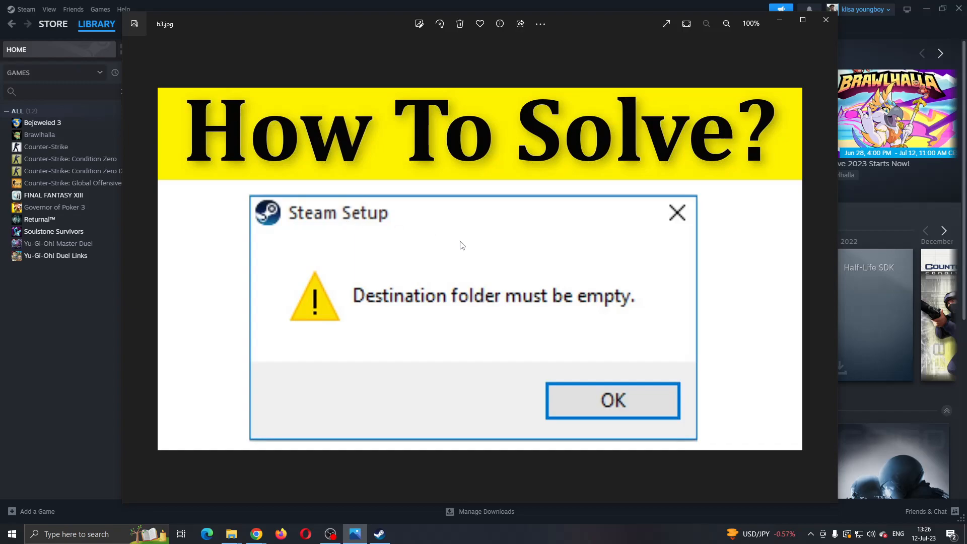
mouse_move(158, 367)
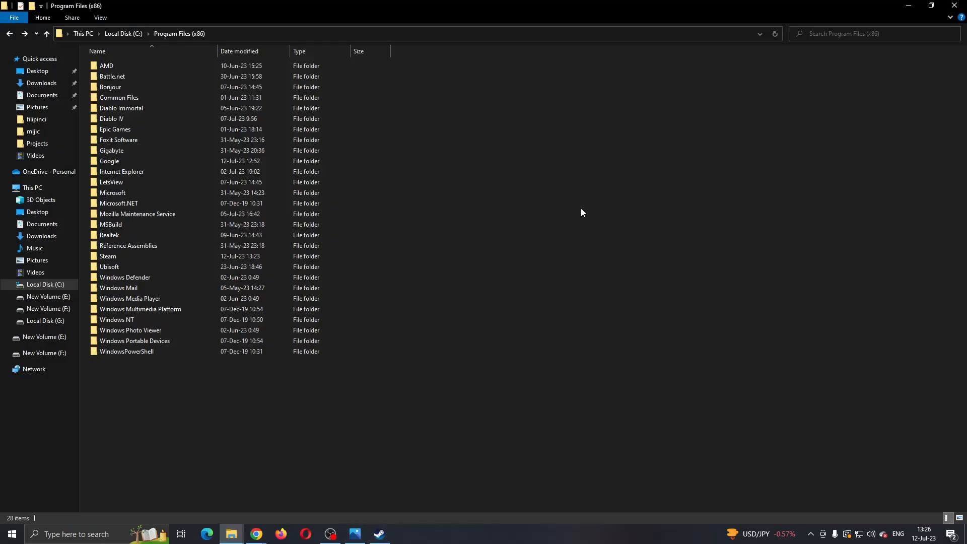
click(119, 203)
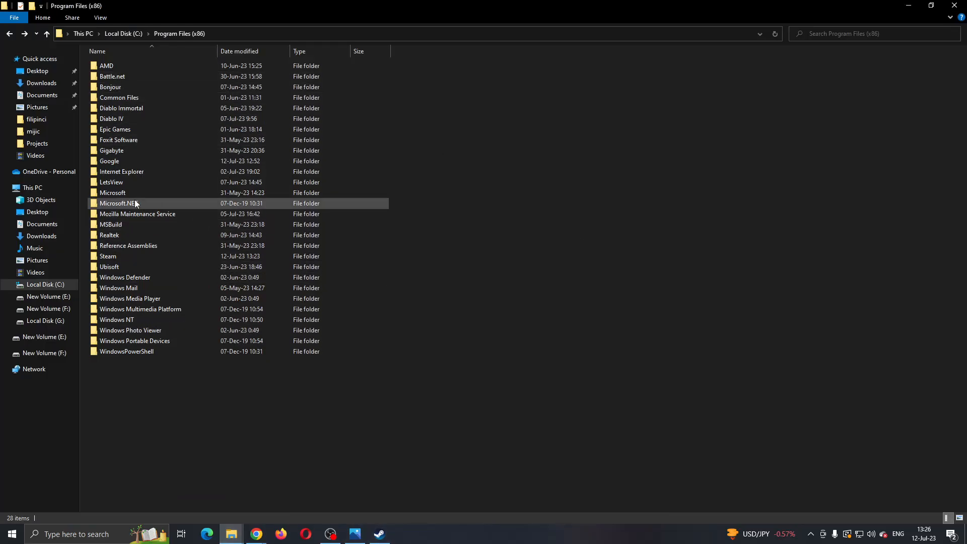
click(107, 256)
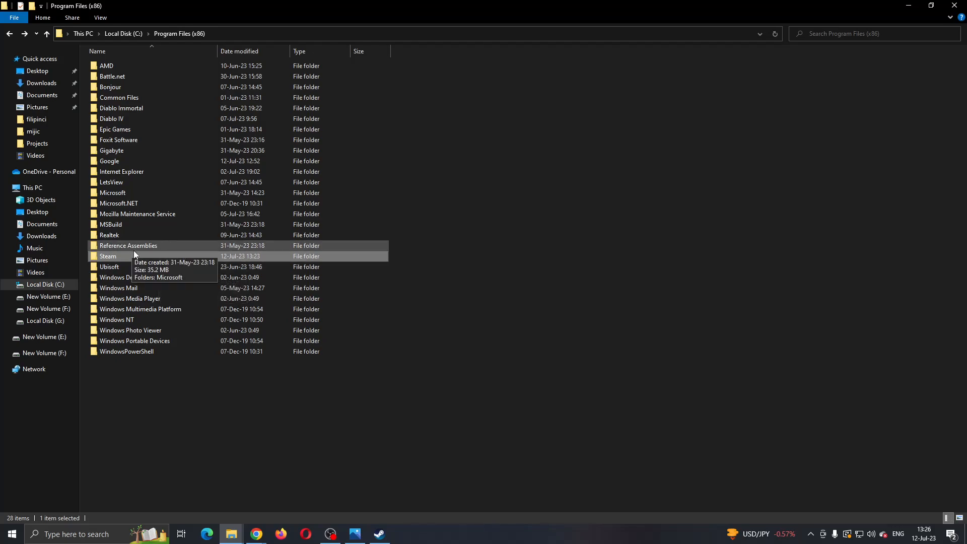
mouse_move(129, 258)
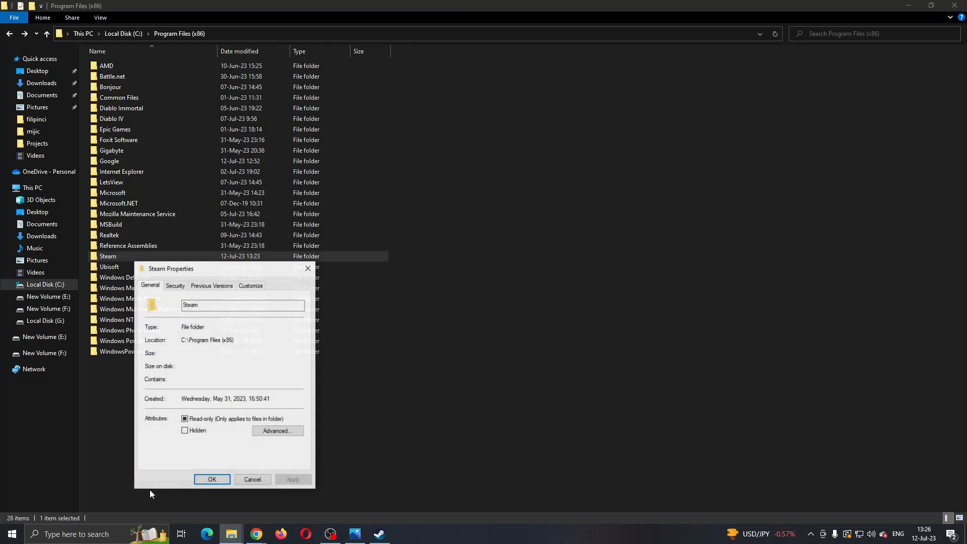
Review the Customize, Security and General tabs (122 GB, 120,589 files), then close Properties.
click(250, 285)
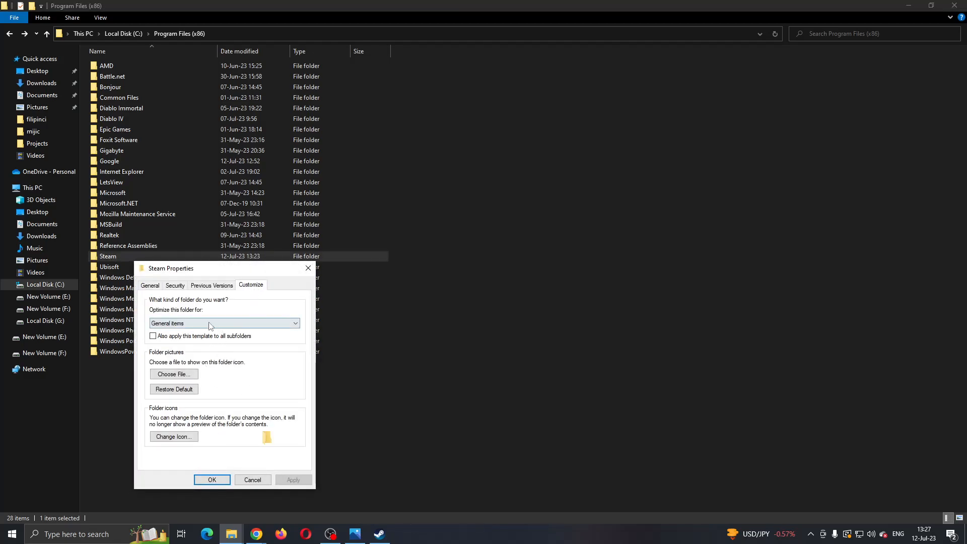
click(174, 284)
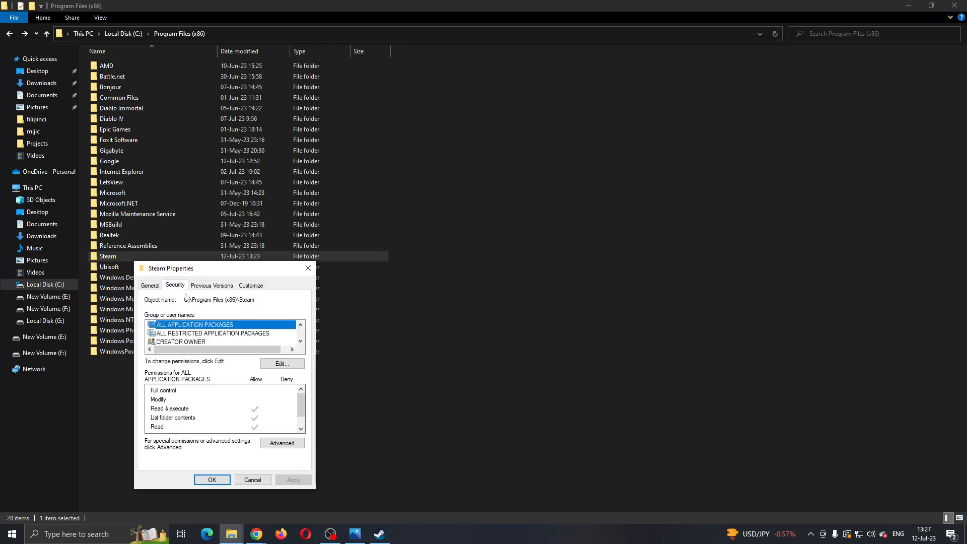
click(150, 285)
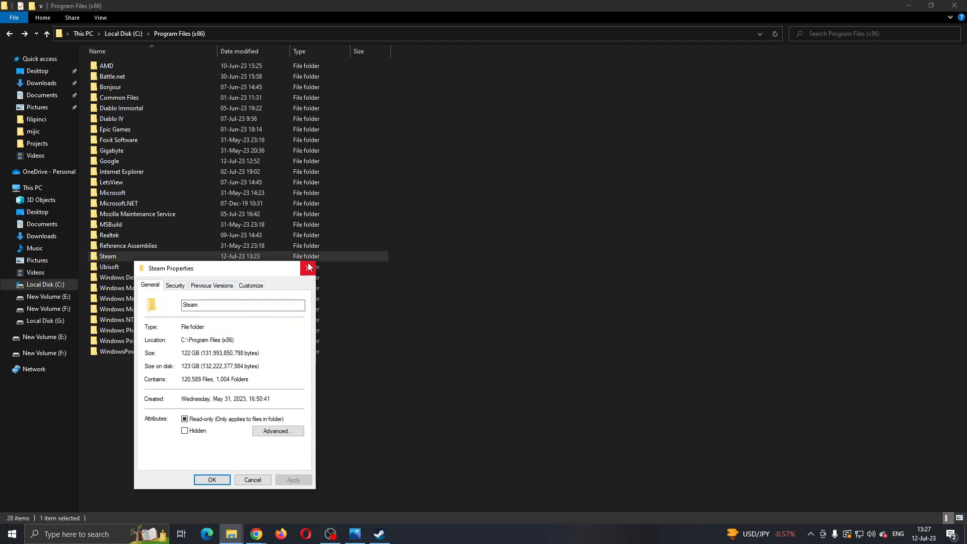
click(308, 268)
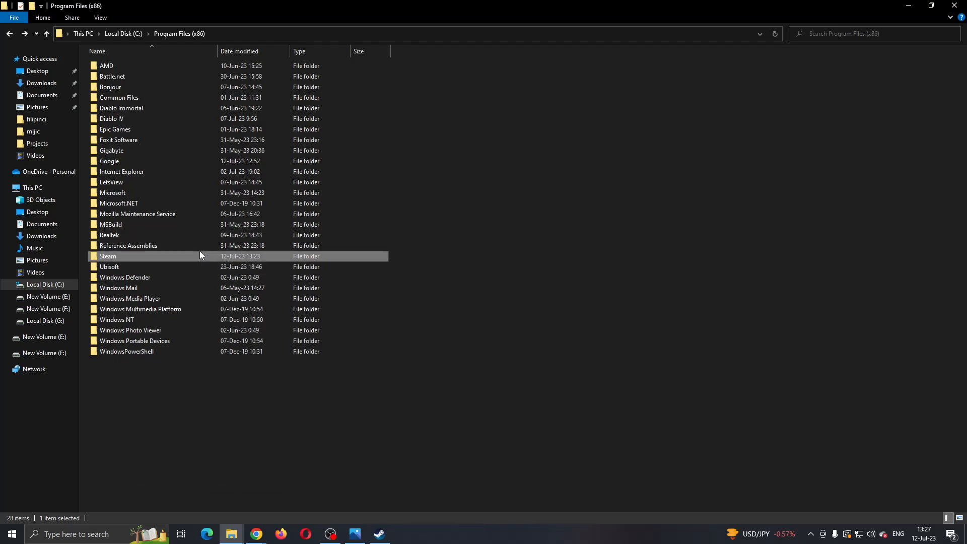
mouse_move(142, 257)
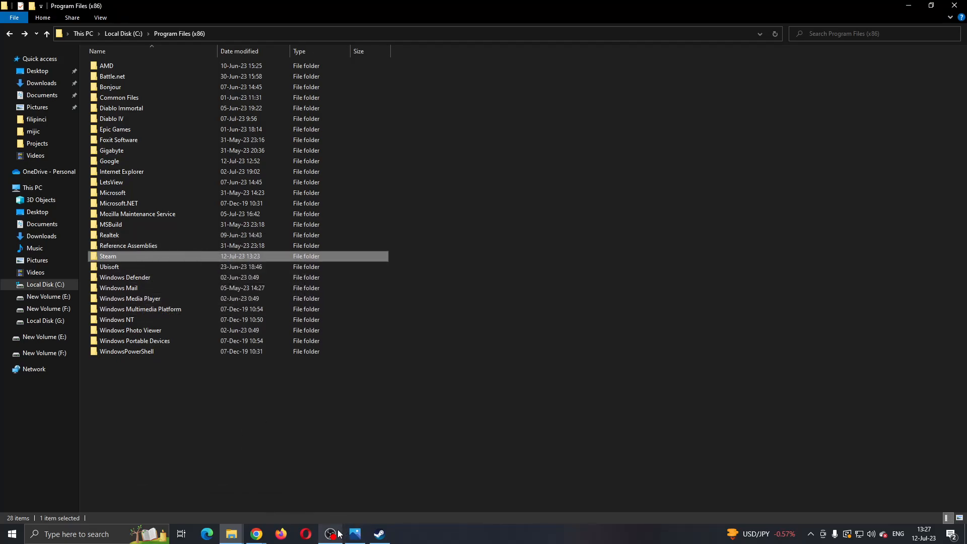
Switch back to the Steam library home page from the taskbar.
click(379, 534)
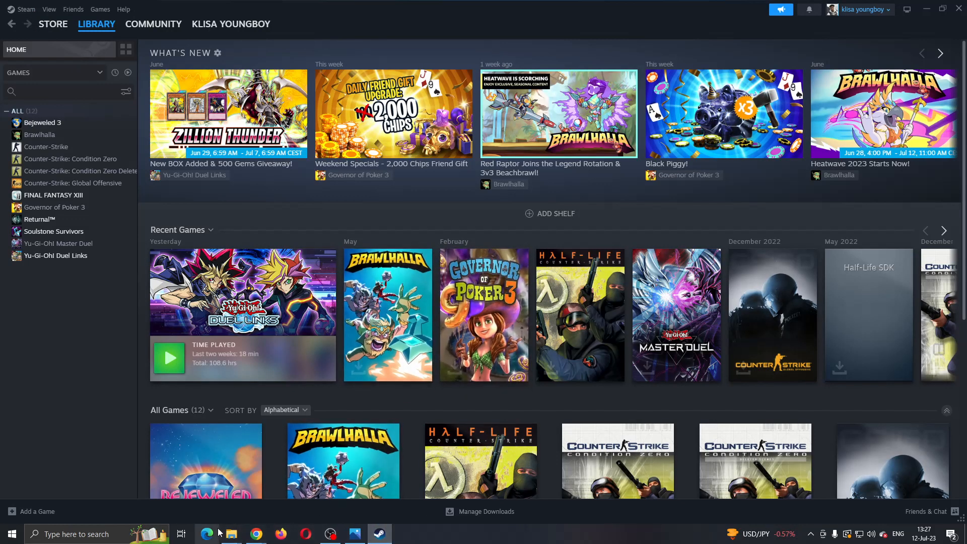
mouse_move(508, 224)
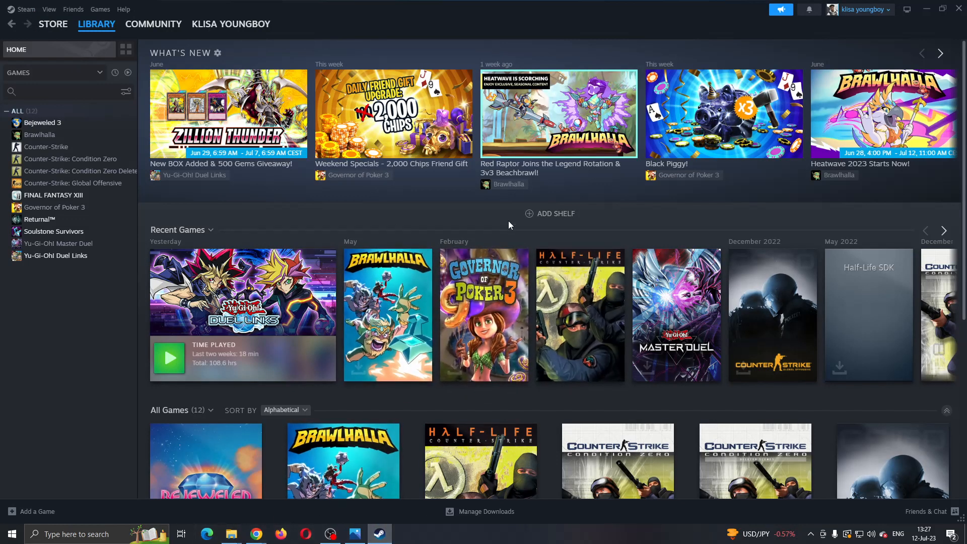